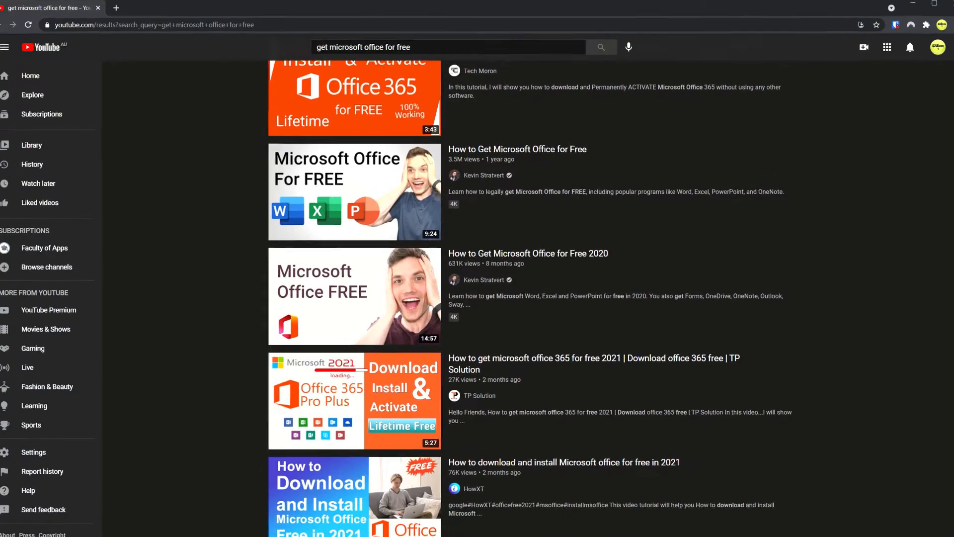
Scroll through YouTube results for 'get microsoft office for free'
{"action": "scroll", "scroll_direction": "down", "scroll_amount": 3}
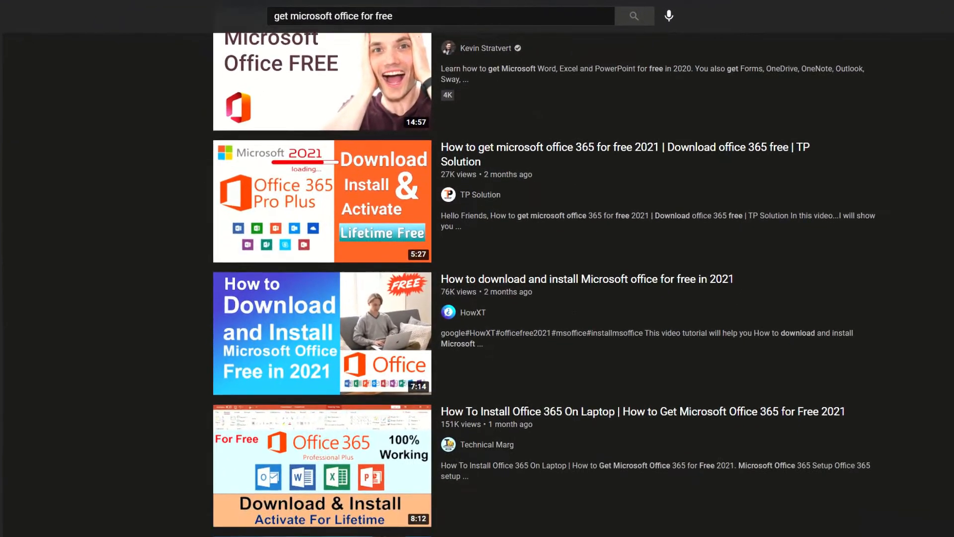
{"action": "scroll", "scroll_direction": "down", "scroll_amount": 3}
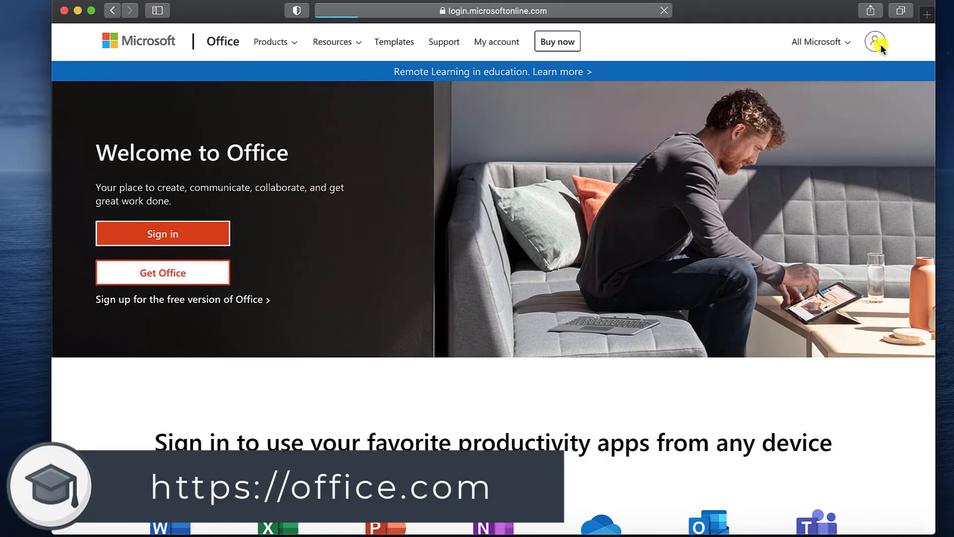
{"action": "left_click", "coordinate": [162, 233]}
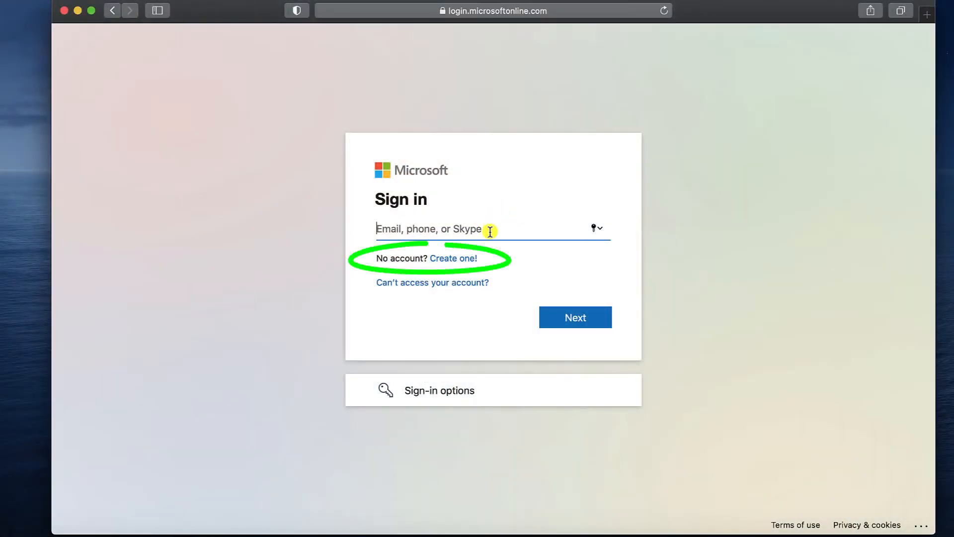
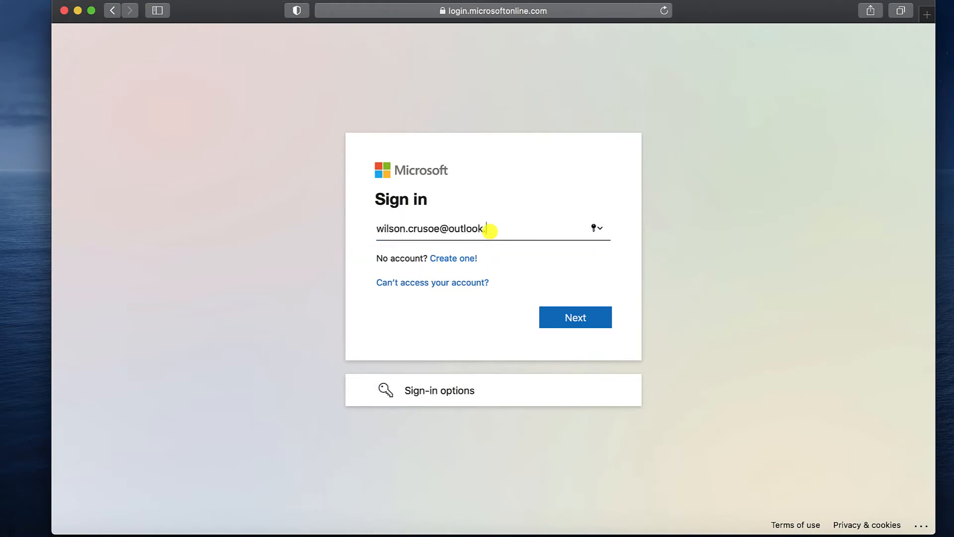
{"action": "left_click", "coordinate": [574, 317]}
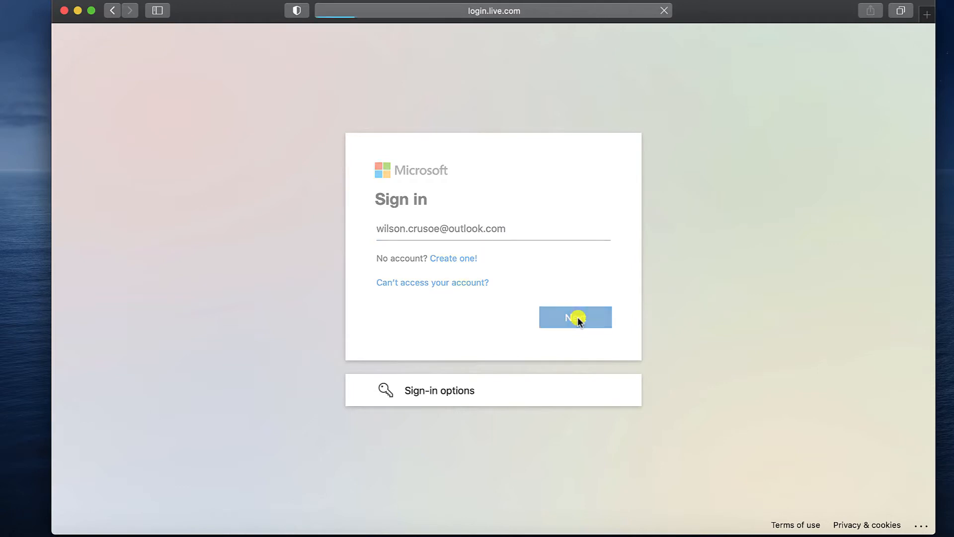
{"action": "left_click", "coordinate": [575, 317]}
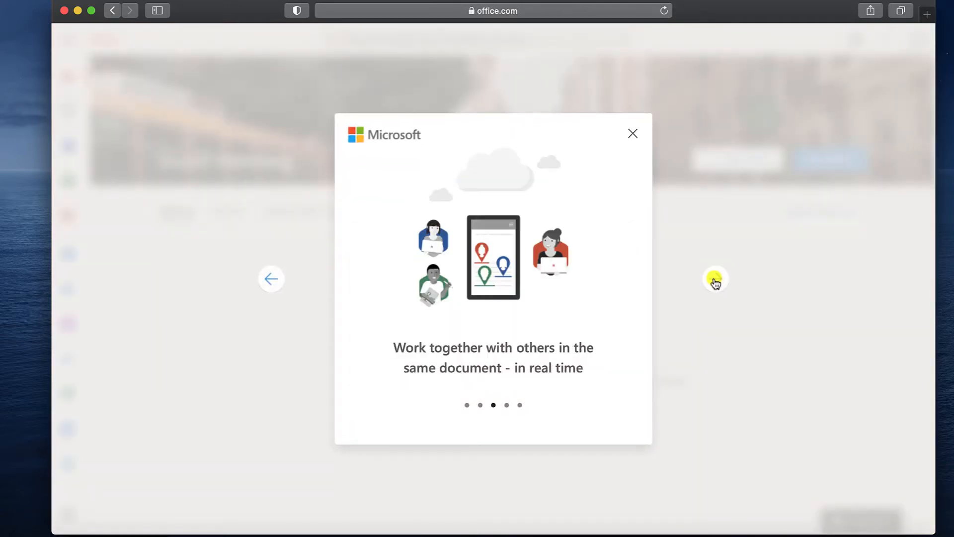
Step through the welcome tour and dismiss the app launcher tip
{"action": "left_click", "coordinate": [632, 133]}
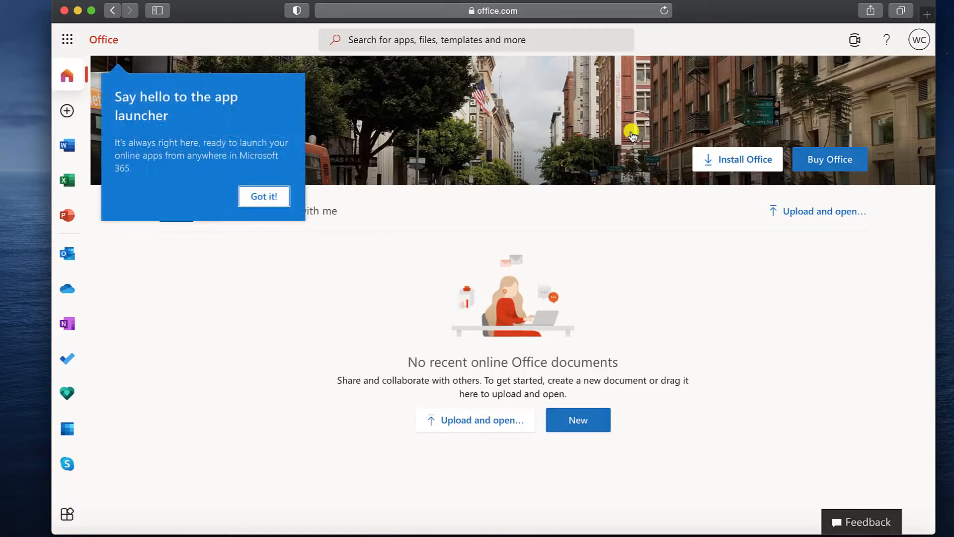
{"action": "mouse_move", "coordinate": [264, 196]}
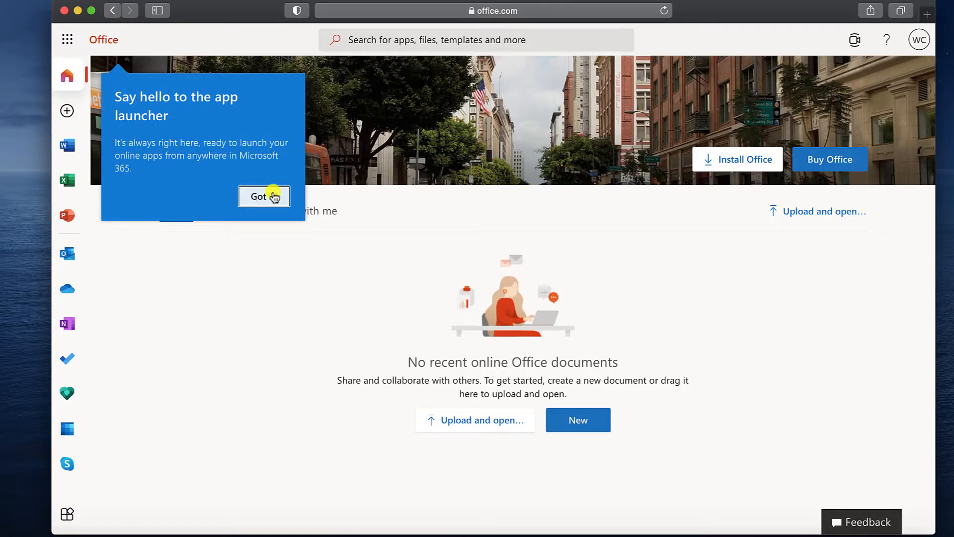
{"action": "left_click", "coordinate": [264, 196]}
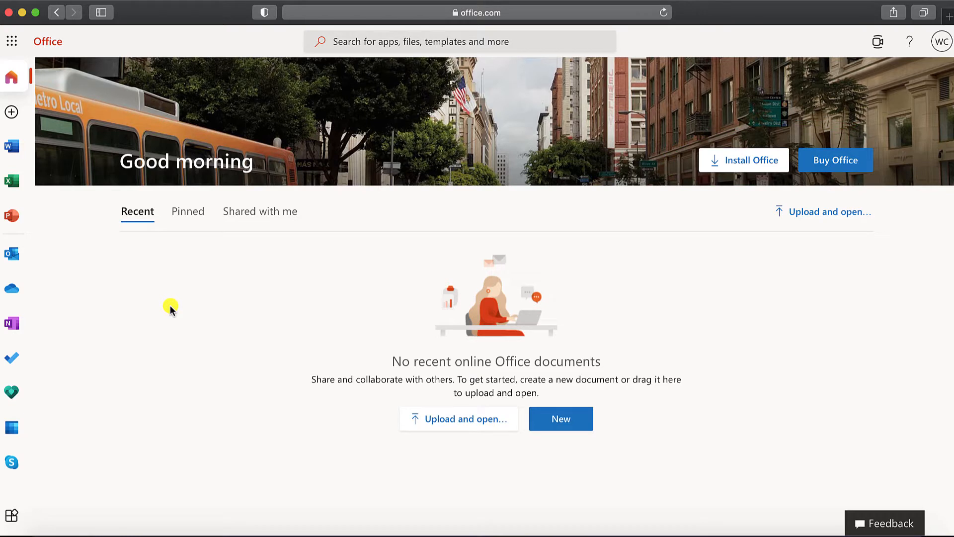
{"action": "mouse_move", "coordinate": [11, 146]}
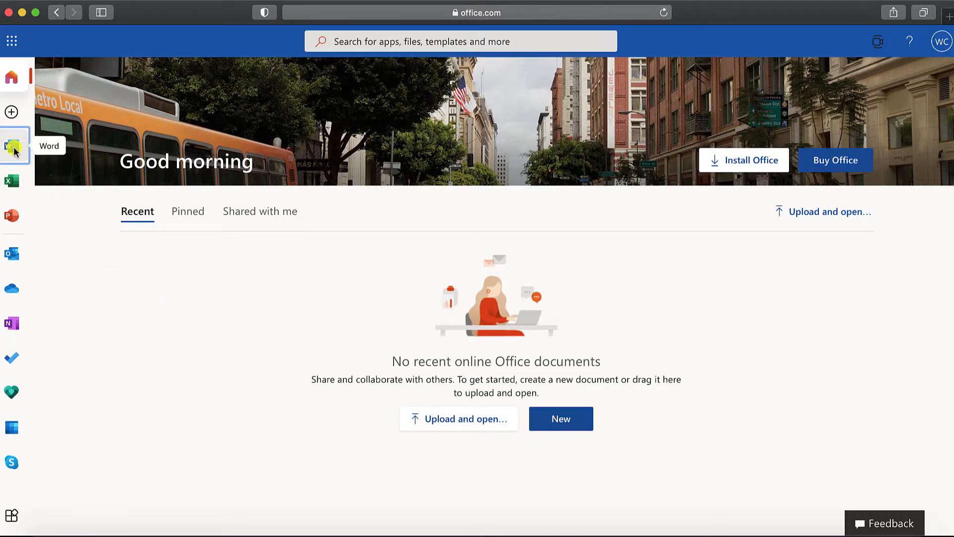
Create a new blank Word document and paste the copied lorem ipsum text into it
{"action": "left_click", "coordinate": [12, 145]}
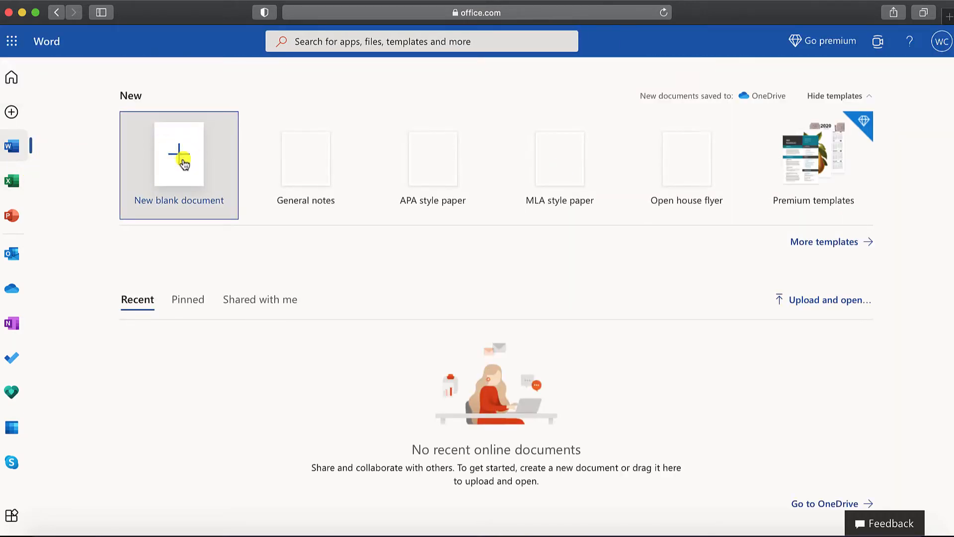
{"action": "left_click", "coordinate": [179, 152]}
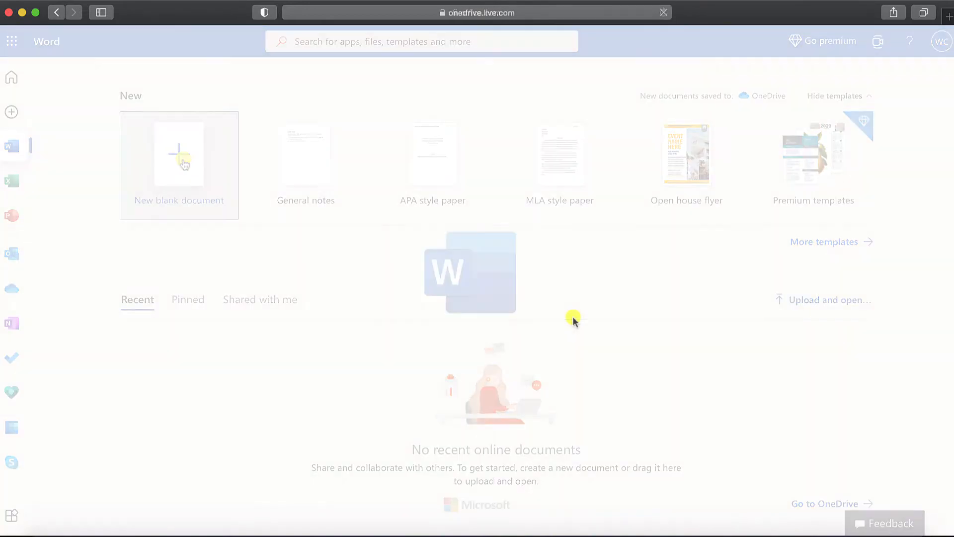
{"action": "left_click", "coordinate": [179, 152]}
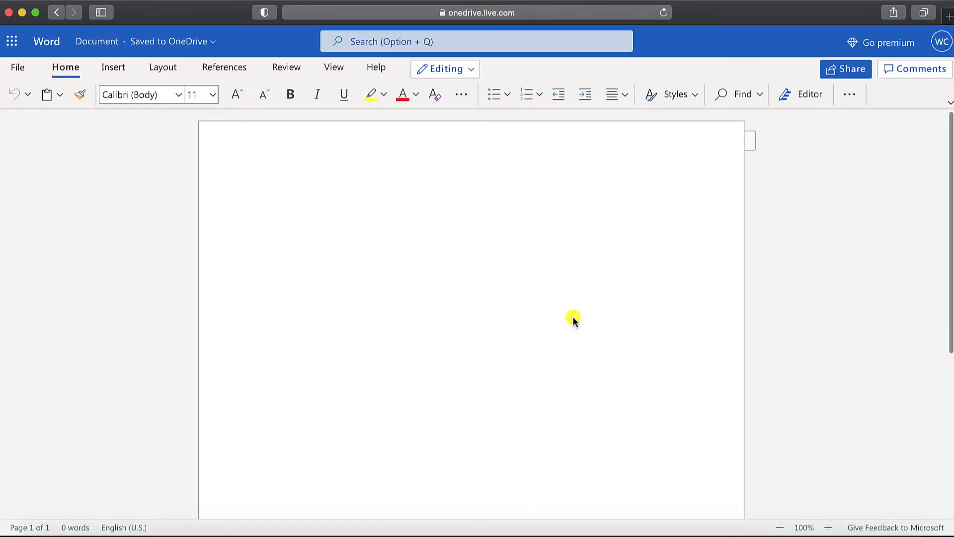
{"action": "right_click", "coordinate": [573, 321]}
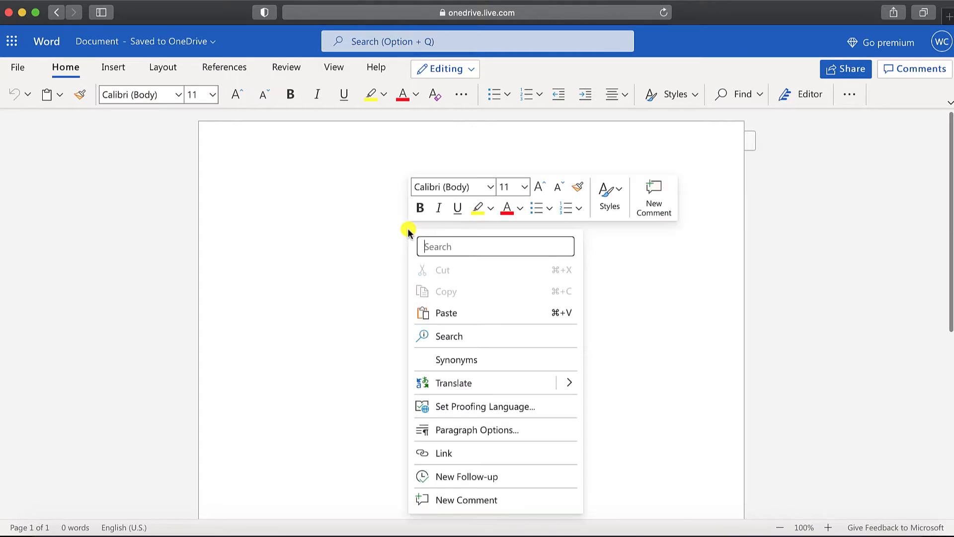
{"action": "mouse_move", "coordinate": [446, 313]}
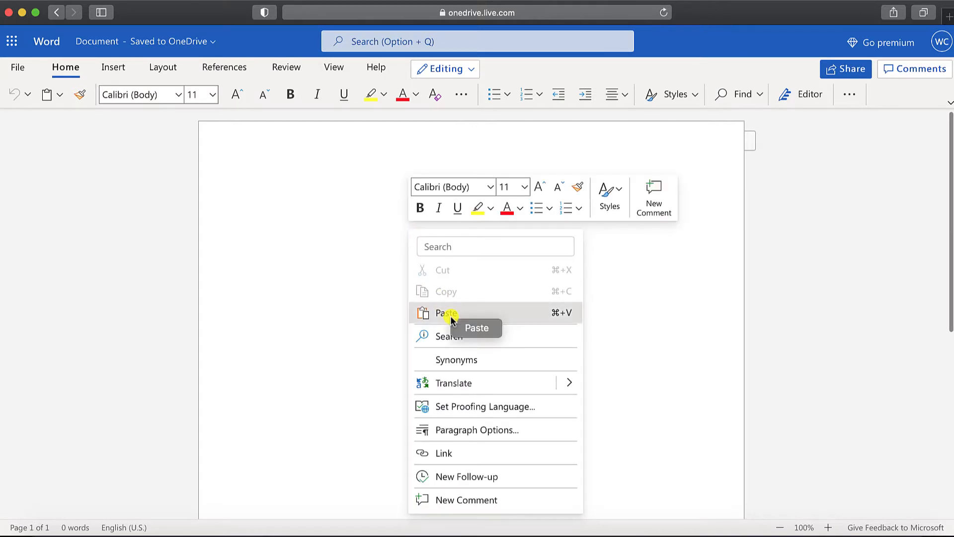
{"action": "left_click", "coordinate": [446, 313]}
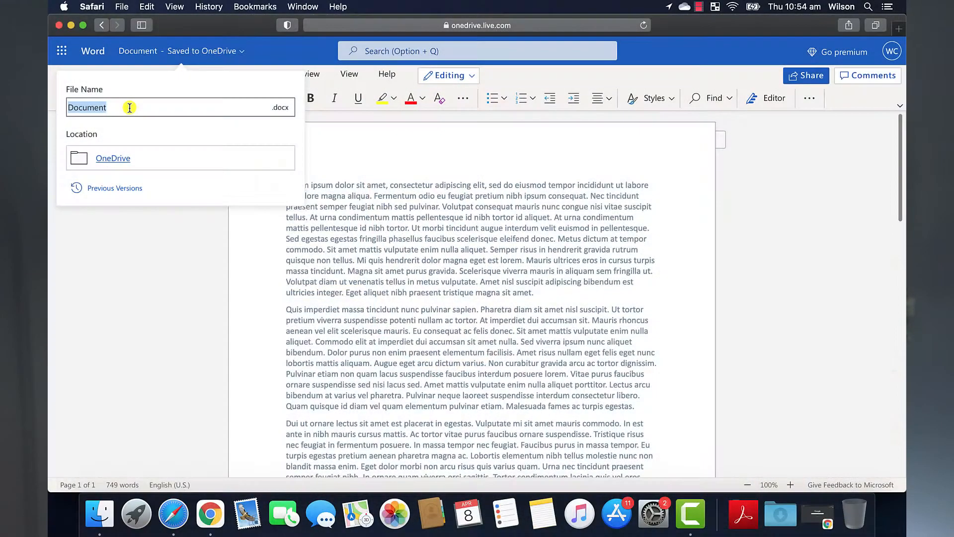
Name the document 'Essay' and view it in the OneDrive Documents folder
{"action": "type", "text": "Essay"}
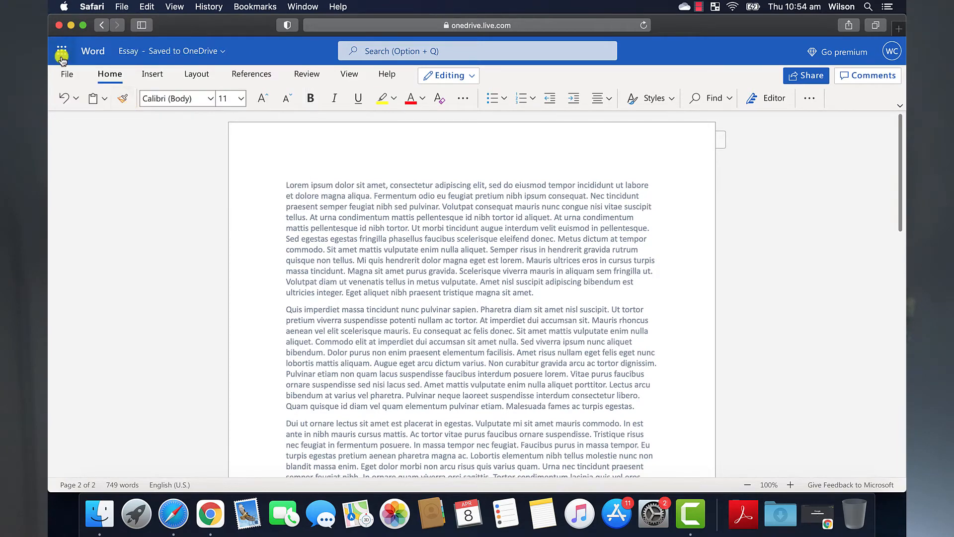
{"action": "left_click", "coordinate": [62, 51]}
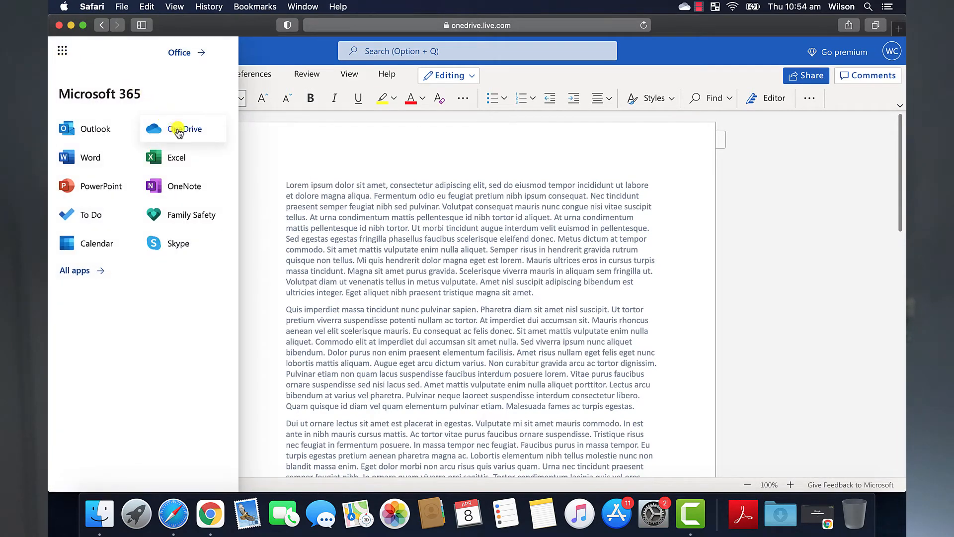
{"action": "left_click", "coordinate": [185, 128]}
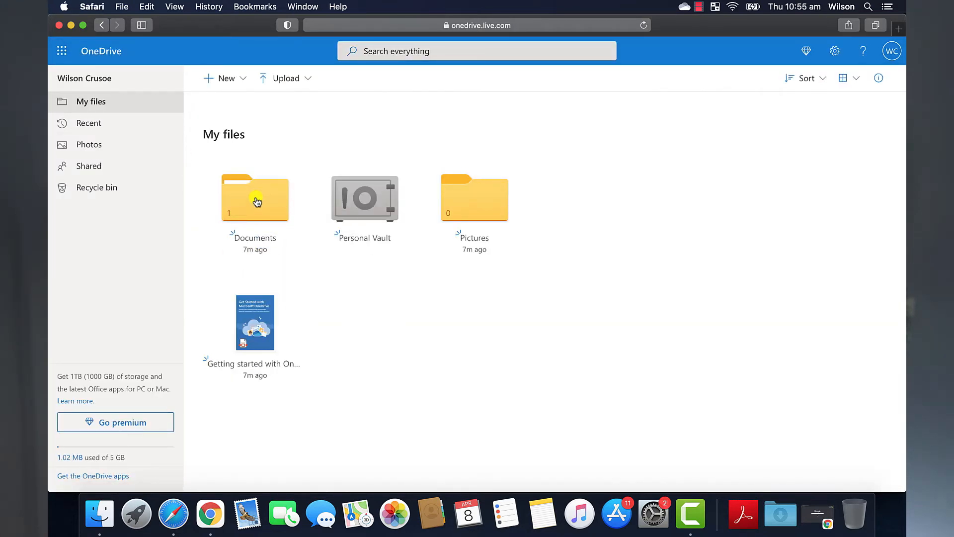
{"action": "double_click", "coordinate": [254, 197]}
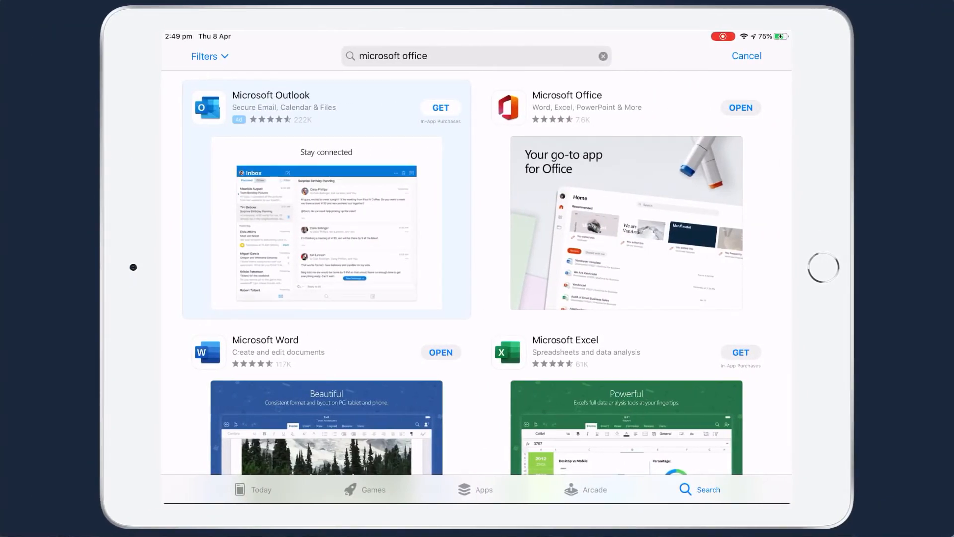
Launch Microsoft Office on iPad, answer the notifications prompt and skip the subscription offer
{"action": "left_click", "coordinate": [740, 108]}
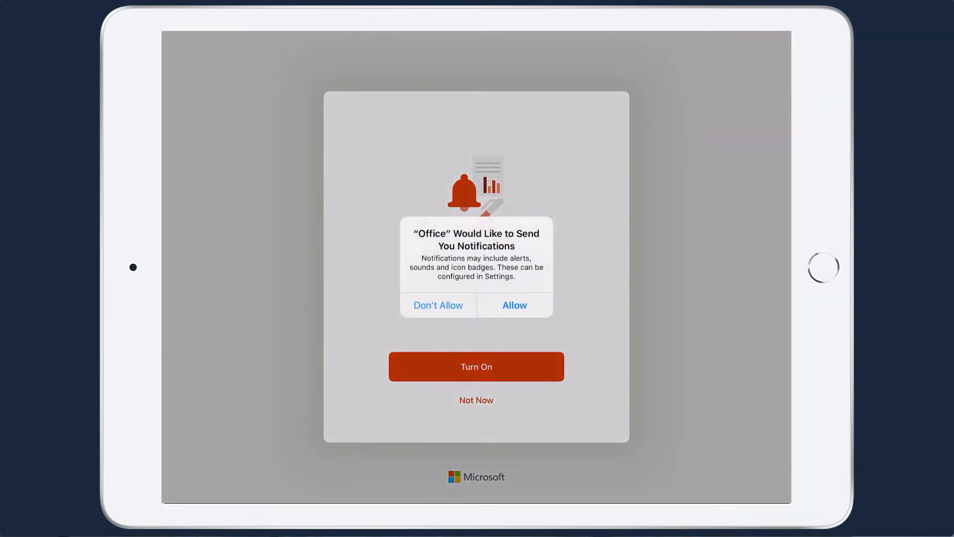
{"action": "left_click", "coordinate": [514, 305]}
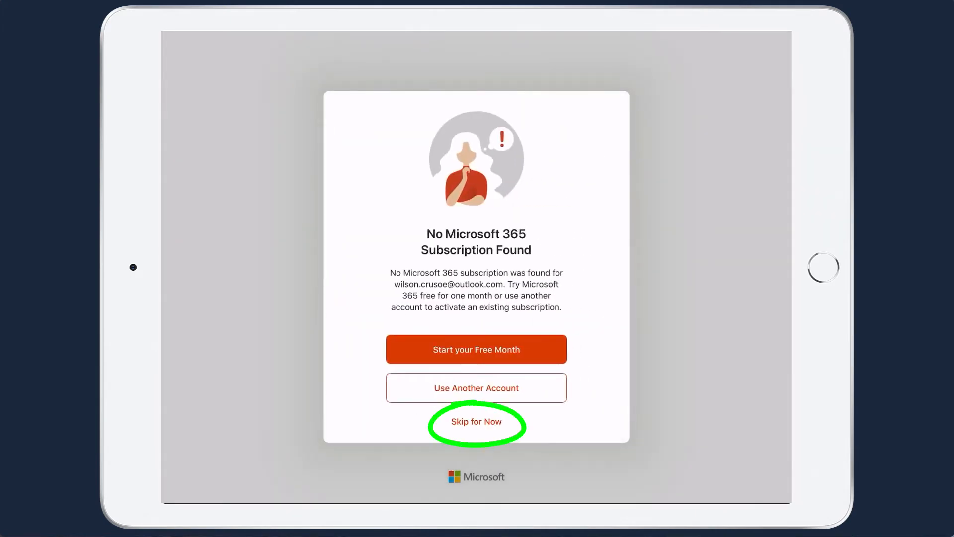
{"action": "left_click", "coordinate": [477, 422]}
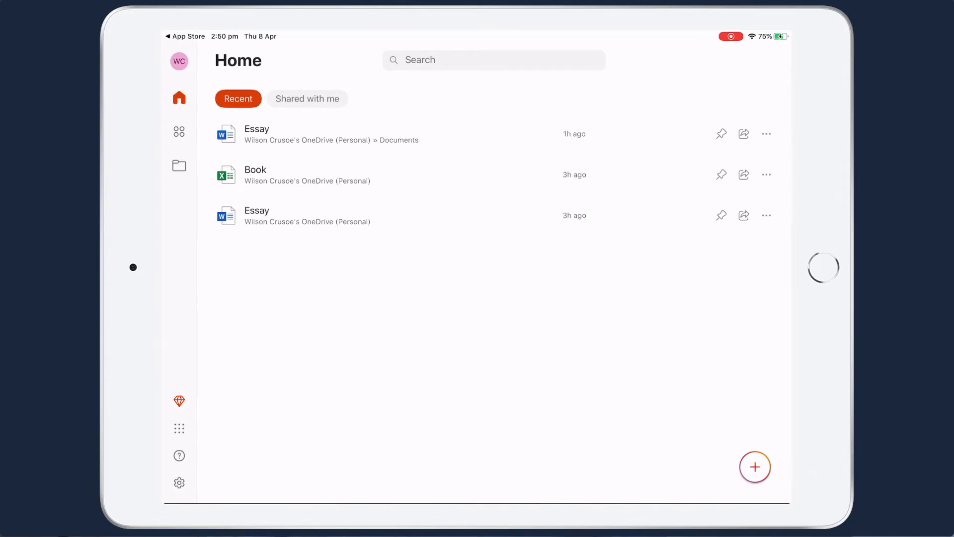
{"action": "left_click", "coordinate": [755, 467]}
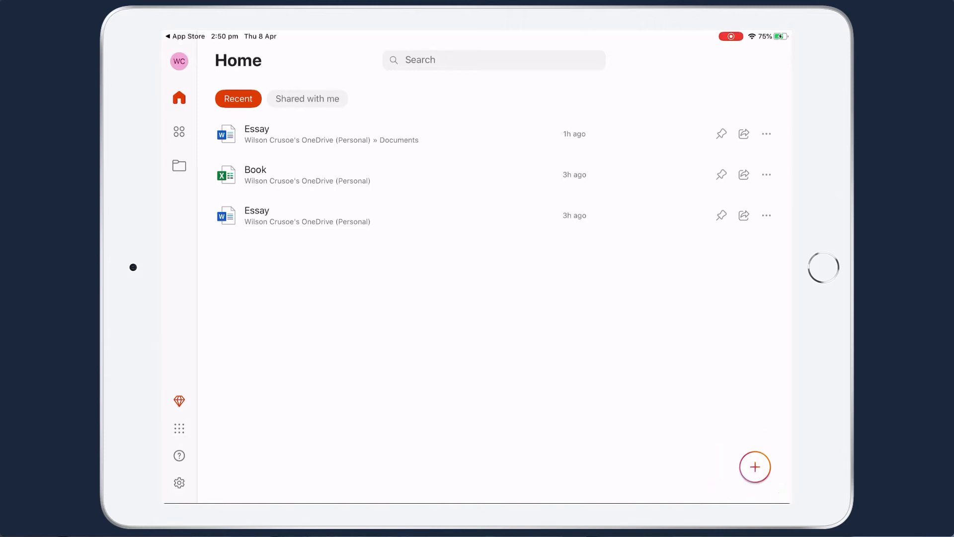
Open Essay from Recent and add an 'Updated on my iPad' note at the start
{"action": "left_click", "coordinate": [257, 135]}
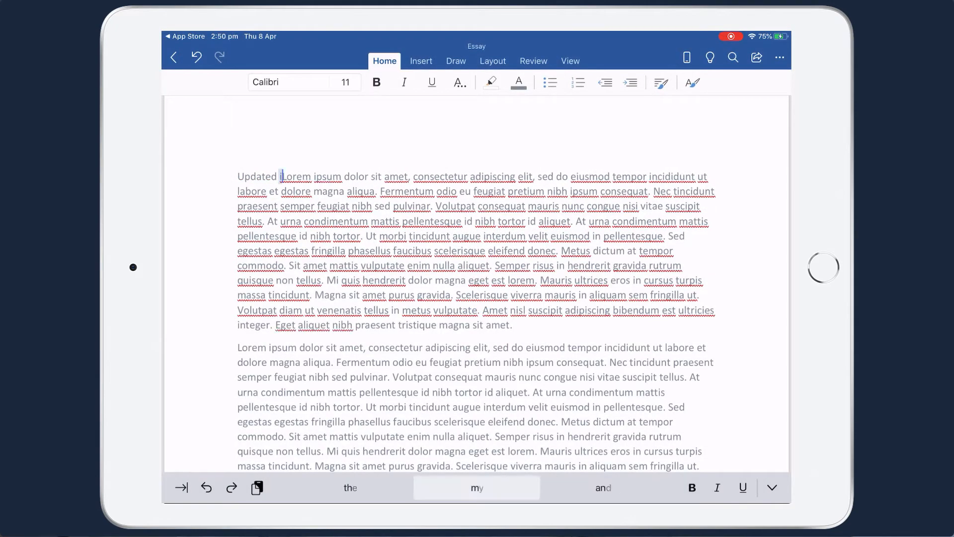
{"action": "type", "text": "on my iPa"}
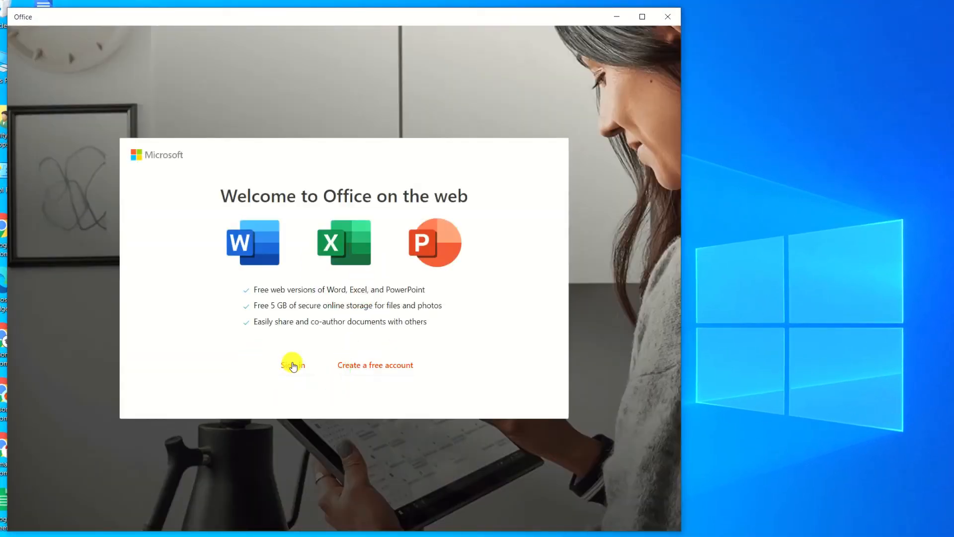
Sign in to Office on Windows, open Essay from Recent and view it online in Word
{"action": "left_click", "coordinate": [293, 364]}
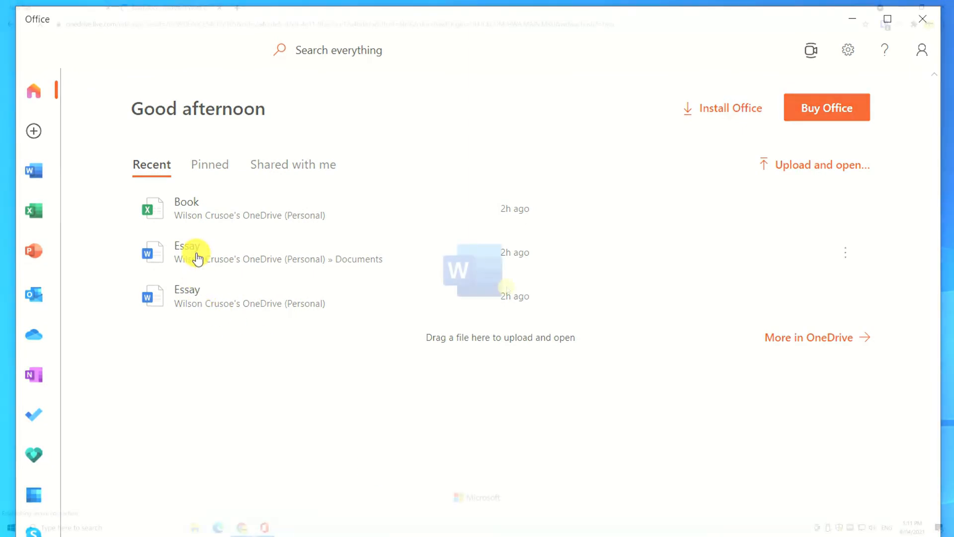
{"action": "left_click", "coordinate": [187, 251]}
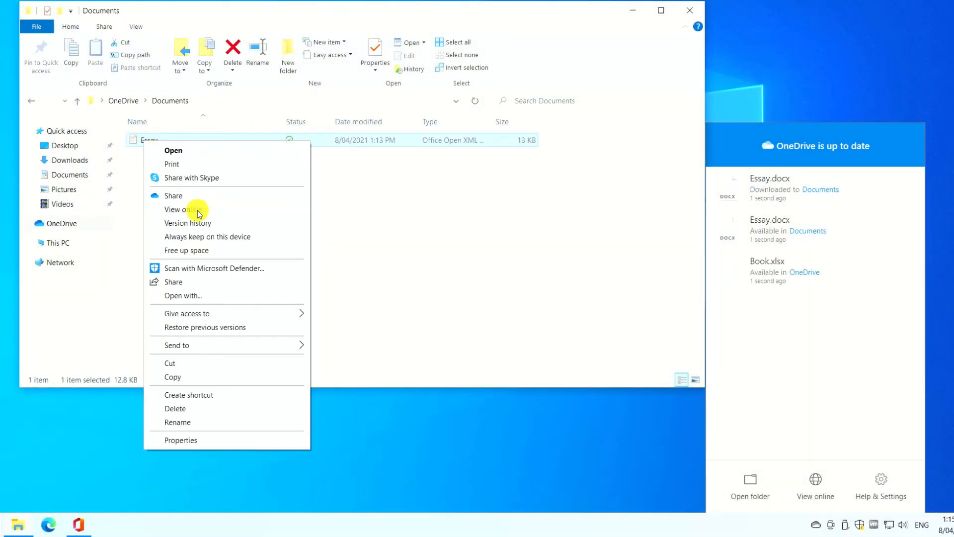
{"action": "left_click", "coordinate": [178, 208]}
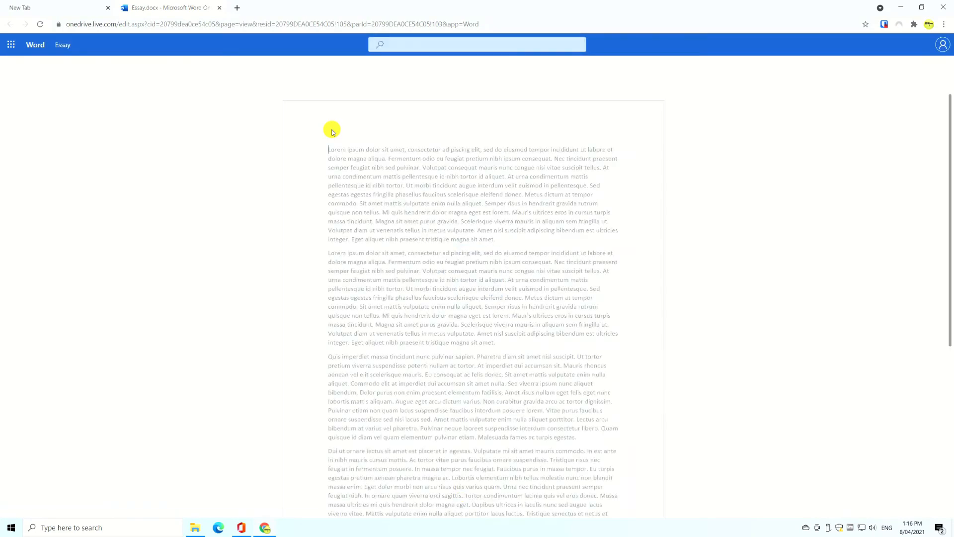